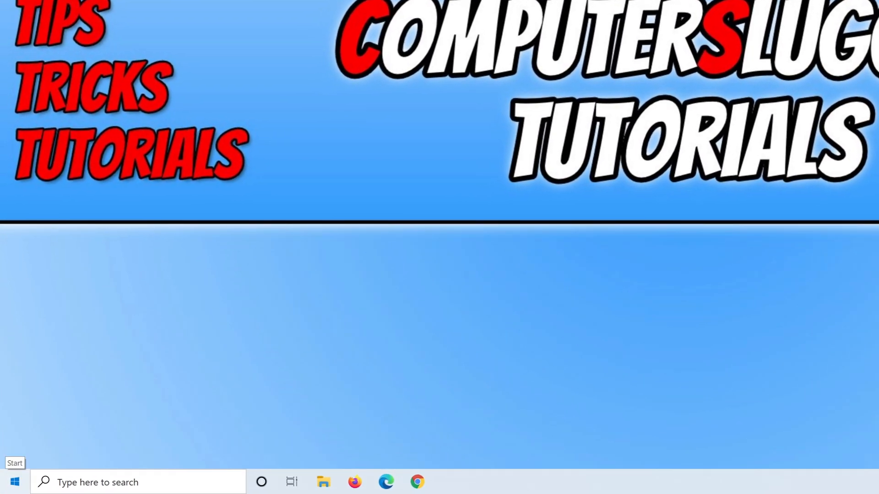
# Step: Search the Start menu for 'update' to surface Check for updates
pyautogui.write('update')
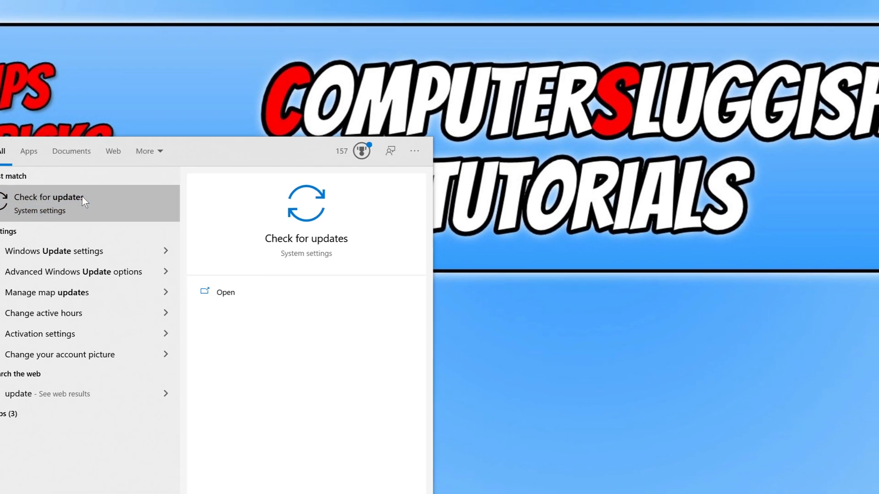
# Step: Run Check for updates in Windows Update and confirm the PC is up to date
pyautogui.click(49, 197)
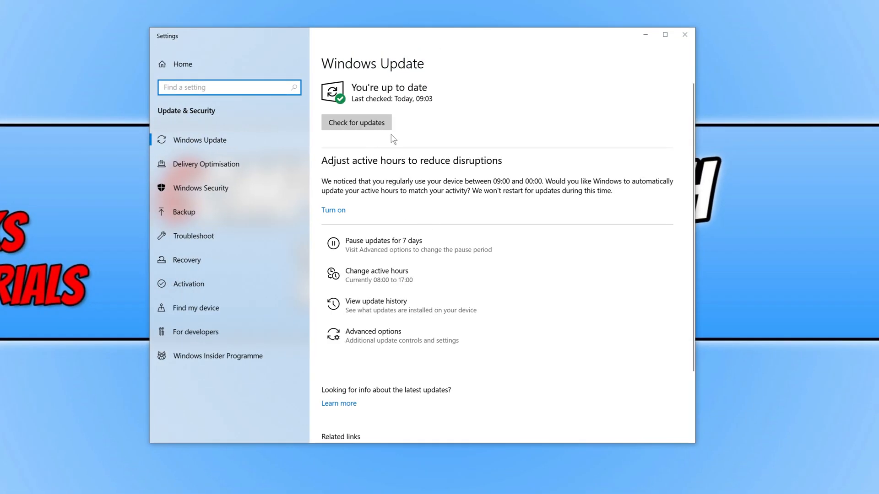
pyautogui.click(356, 122)
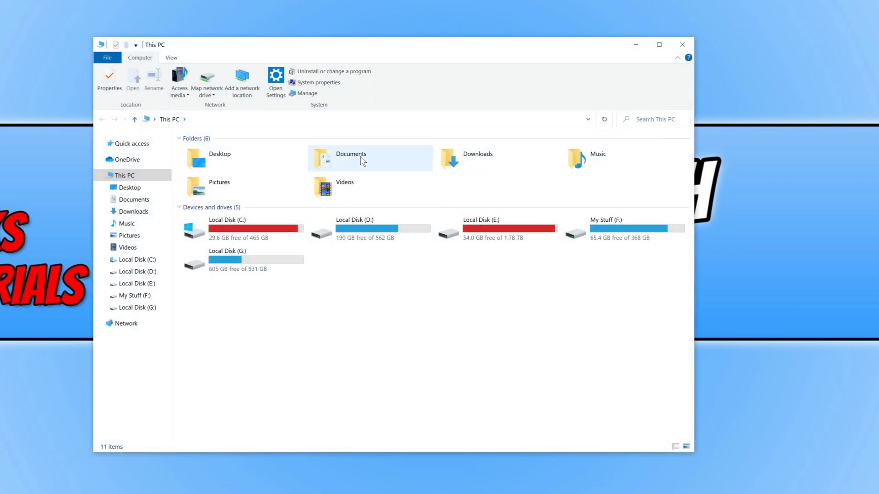
# Step: Navigate Documents > Call of Duty Modern Warfare > players and bring up adv_options.ini actions
pyautogui.doubleClick(351, 159)
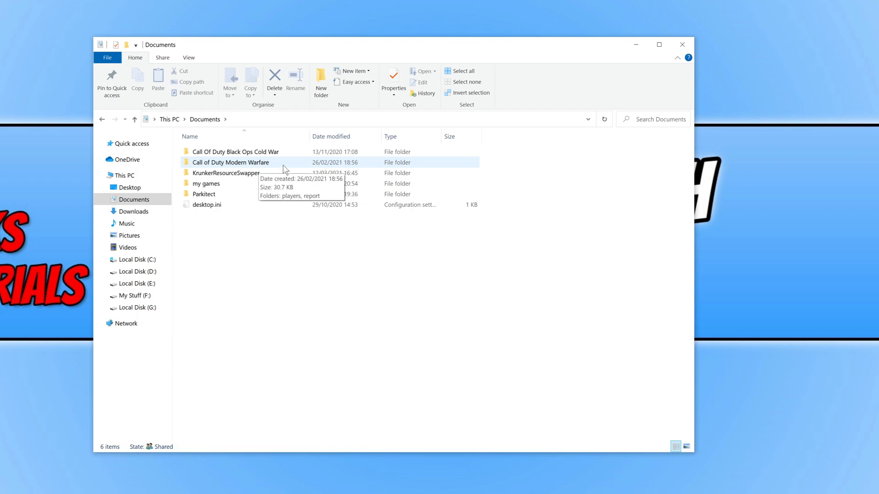
pyautogui.doubleClick(230, 162)
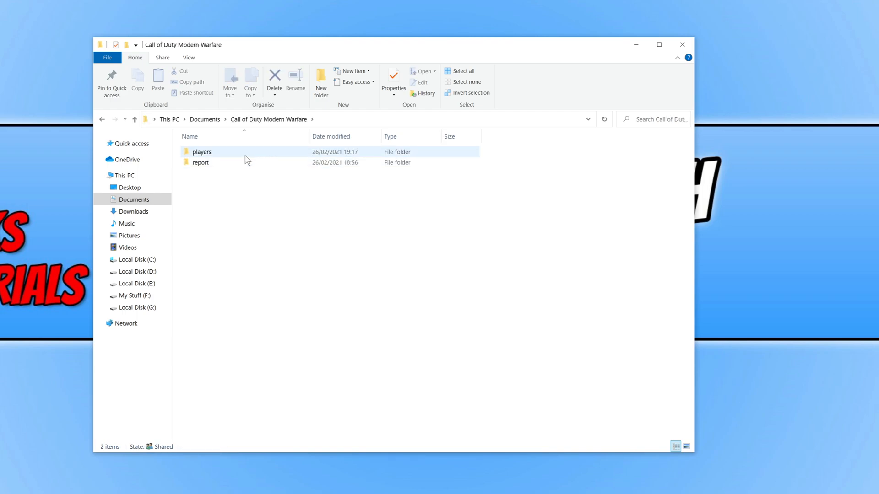
pyautogui.doubleClick(202, 152)
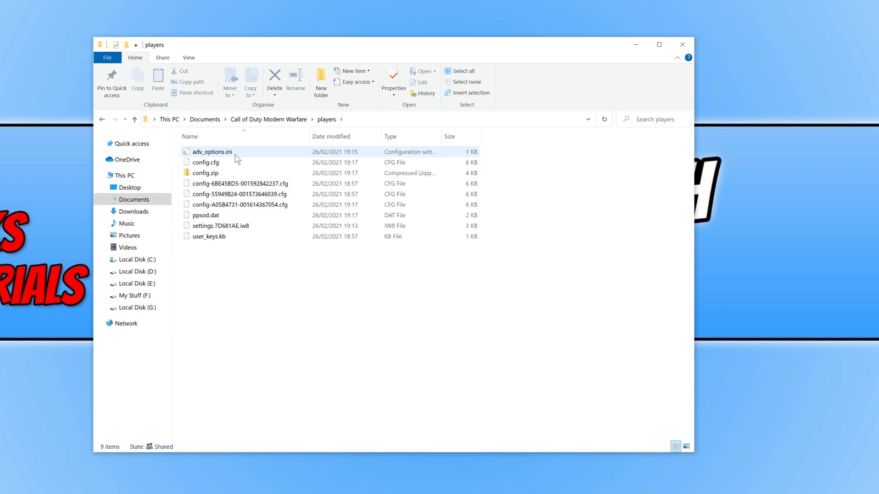
pyautogui.moveTo(212, 152)
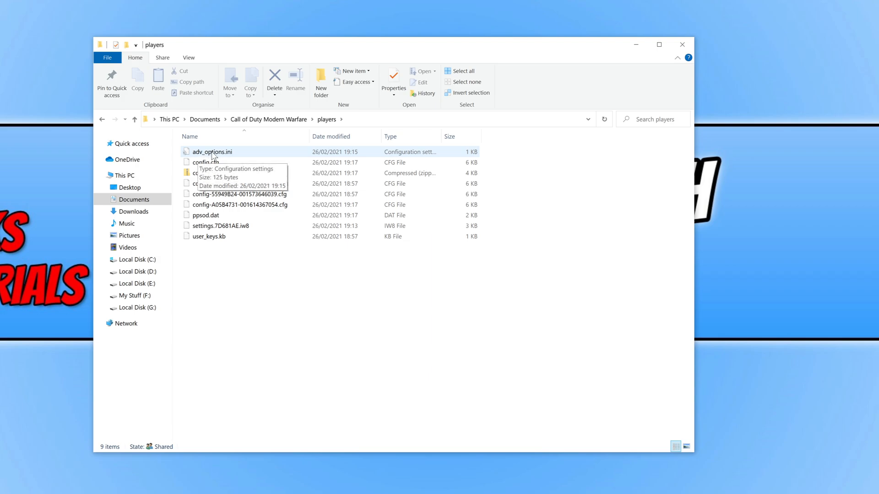
pyautogui.moveTo(209, 159)
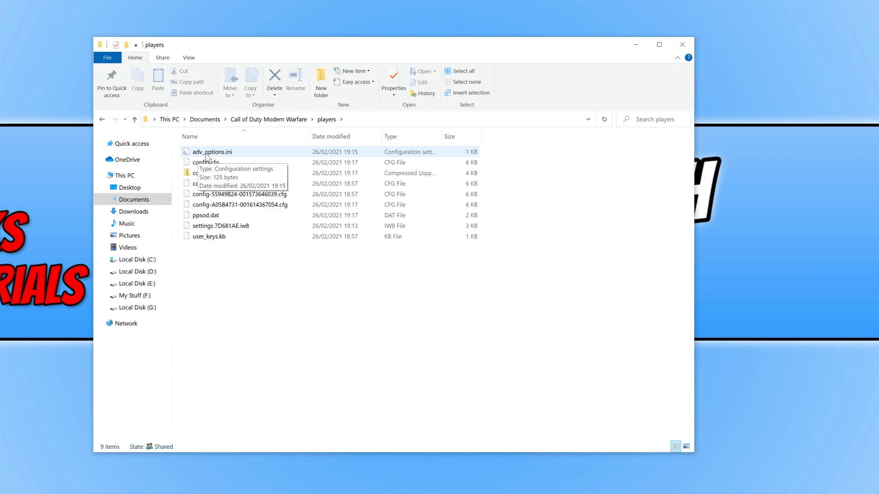
pyautogui.moveTo(229, 155)
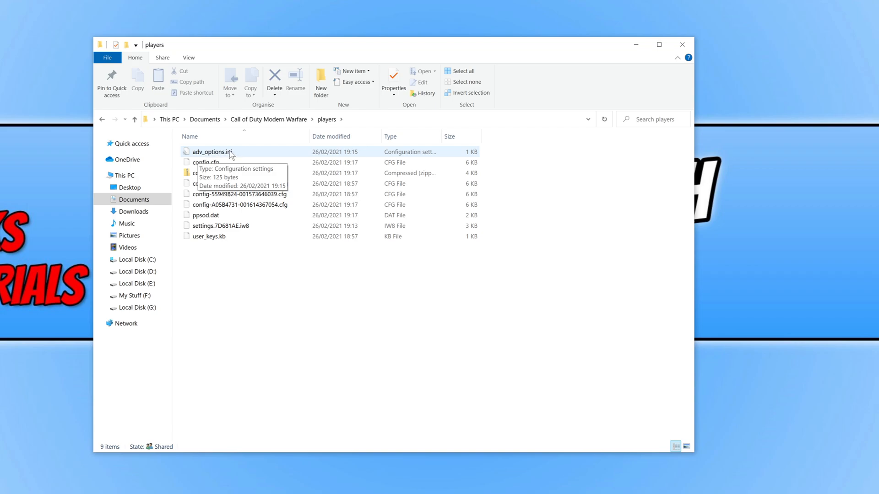
pyautogui.rightClick(211, 152)
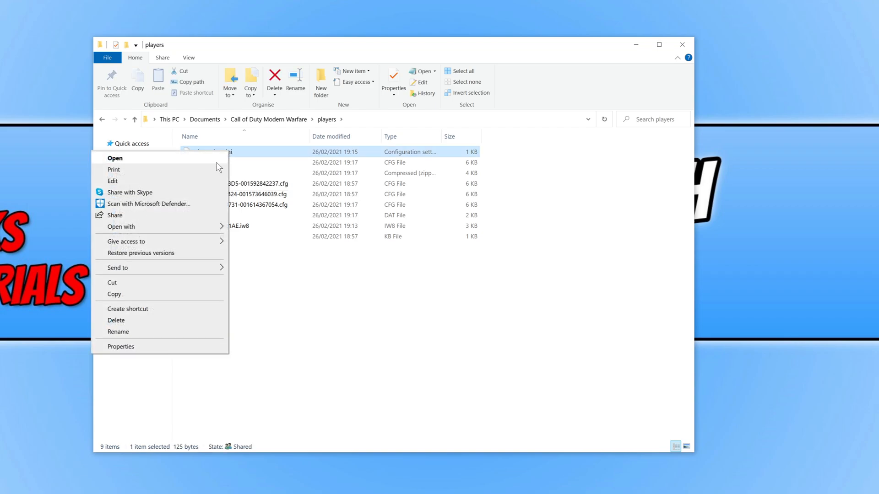
# Step: Edit adv_options.ini in Notepad, changing VideoMemoryScale 0.85 to 0.90, and save it
pyautogui.click(115, 159)
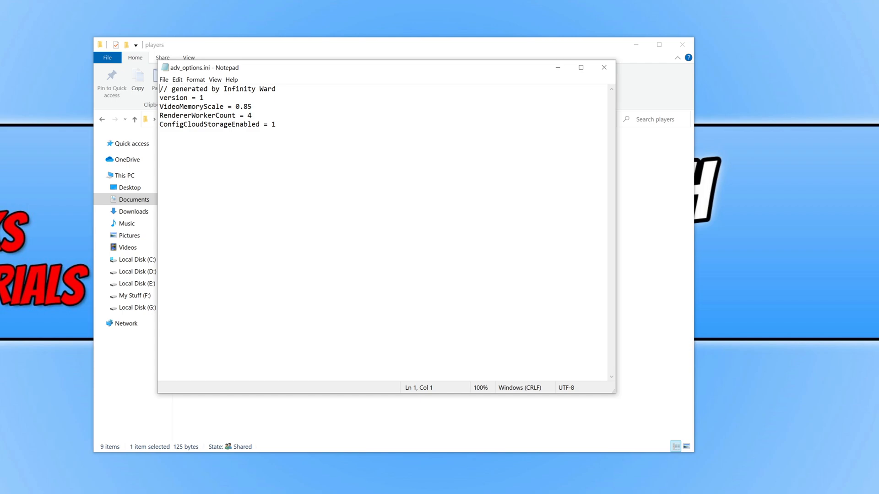
pyautogui.click(252, 106)
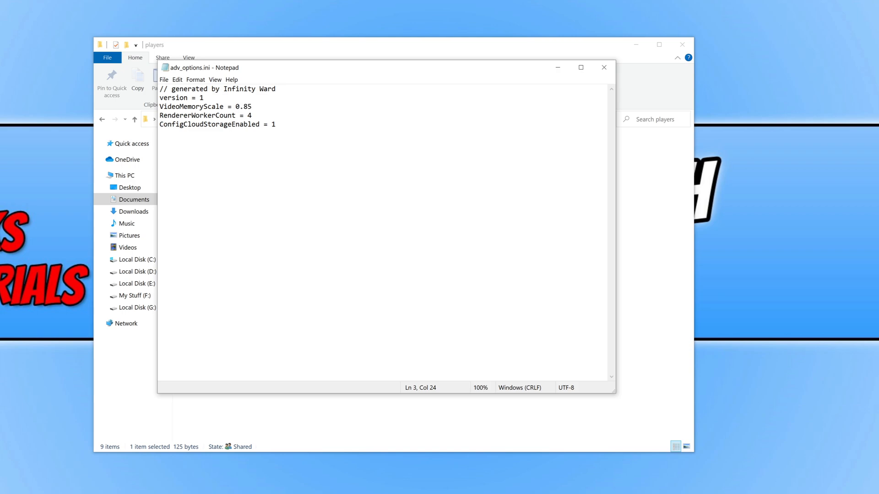
pyautogui.click(251, 107)
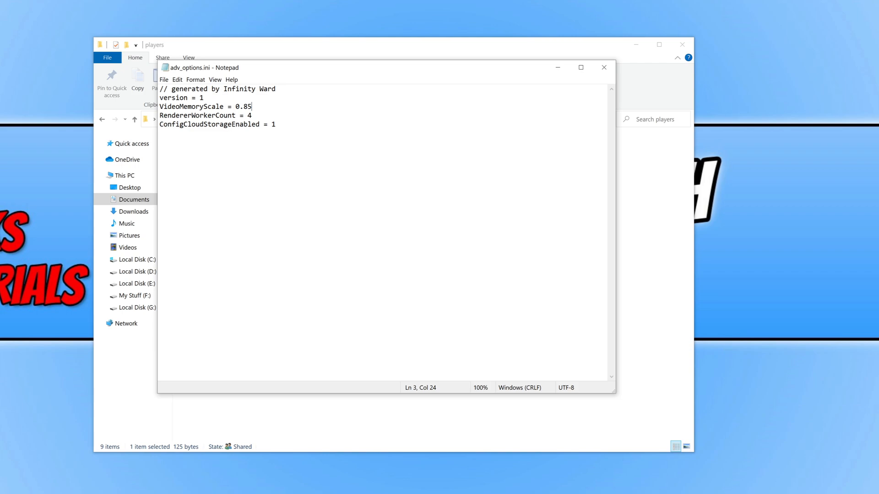
pyautogui.press('Backspace')
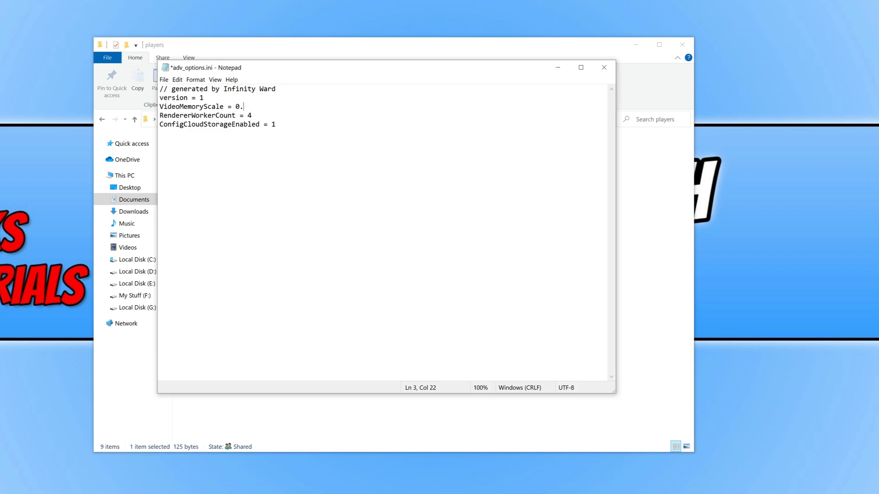
pyautogui.write('90')
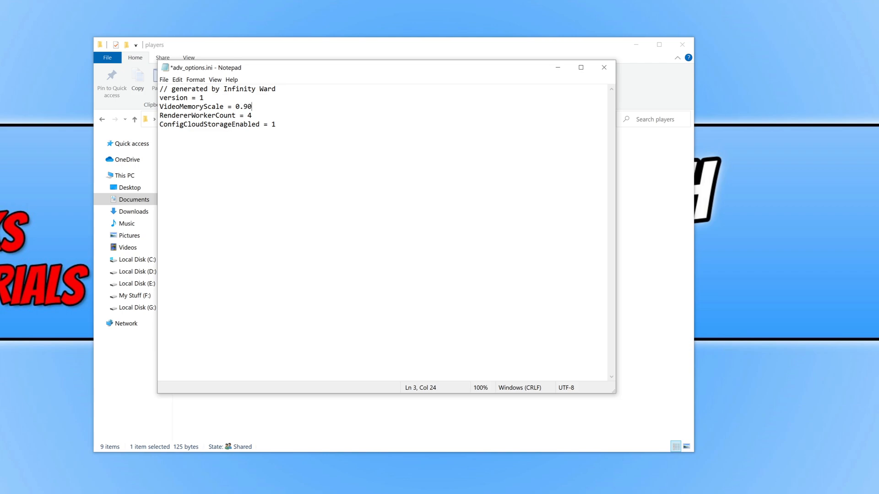
pyautogui.click(164, 78)
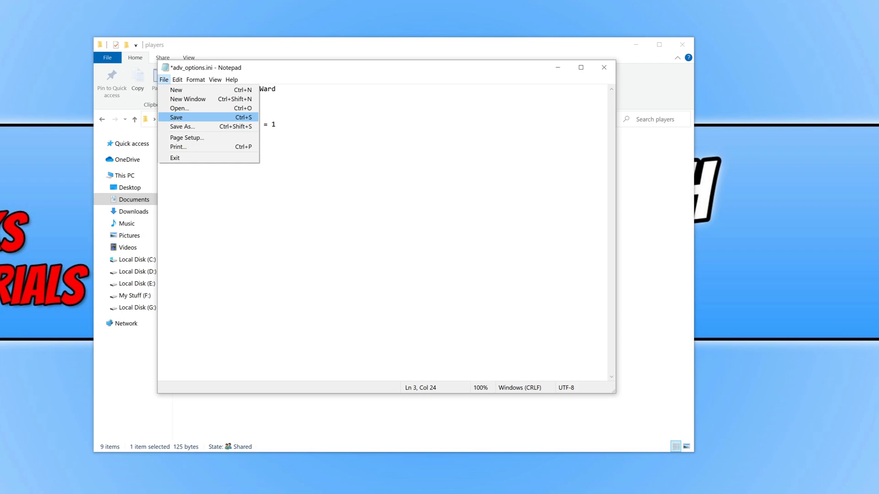
pyautogui.click(176, 117)
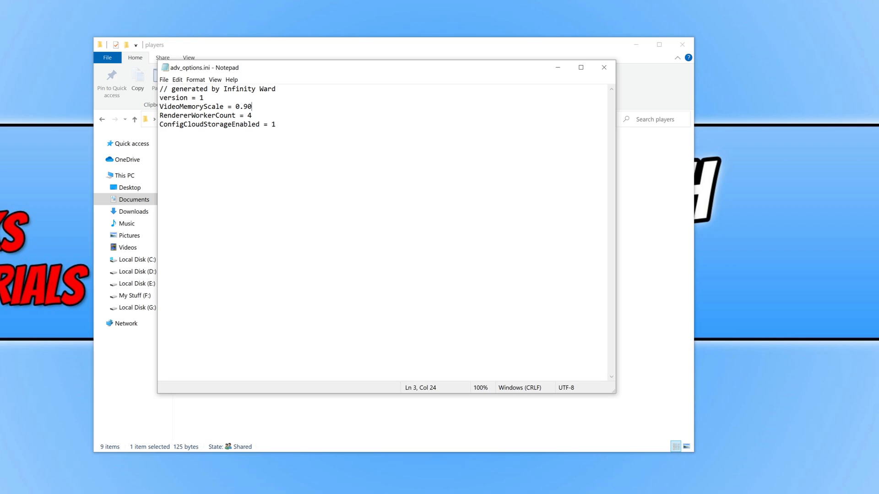
# Step: Search 'performance' and open 'Adjust the appearance and performance of Windows'
pyautogui.click(604, 67)
pyautogui.write('performance')
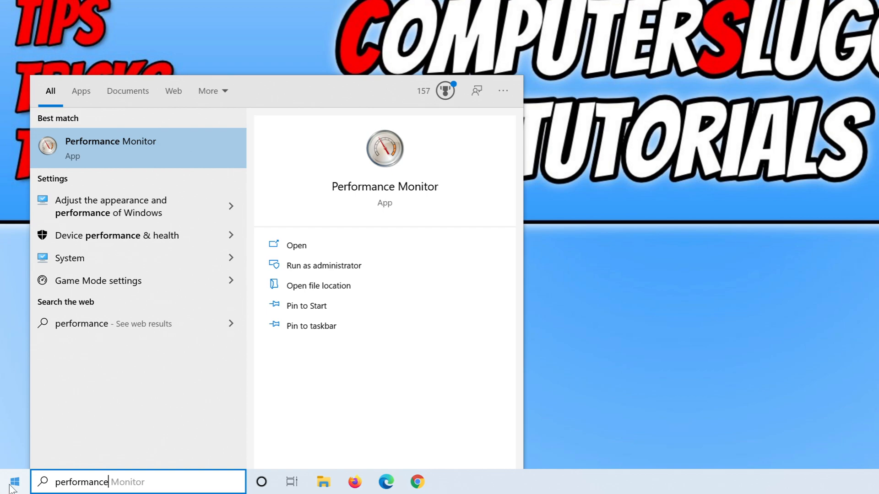
pyautogui.moveTo(149, 210)
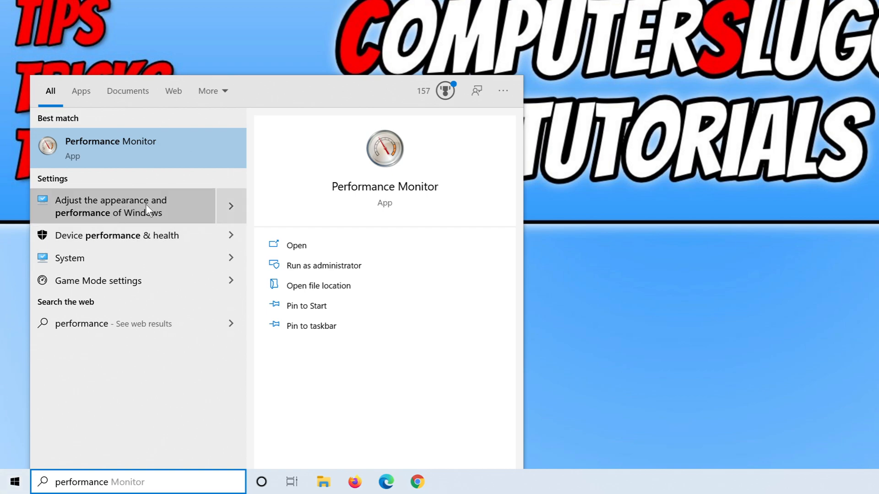
pyautogui.click(111, 206)
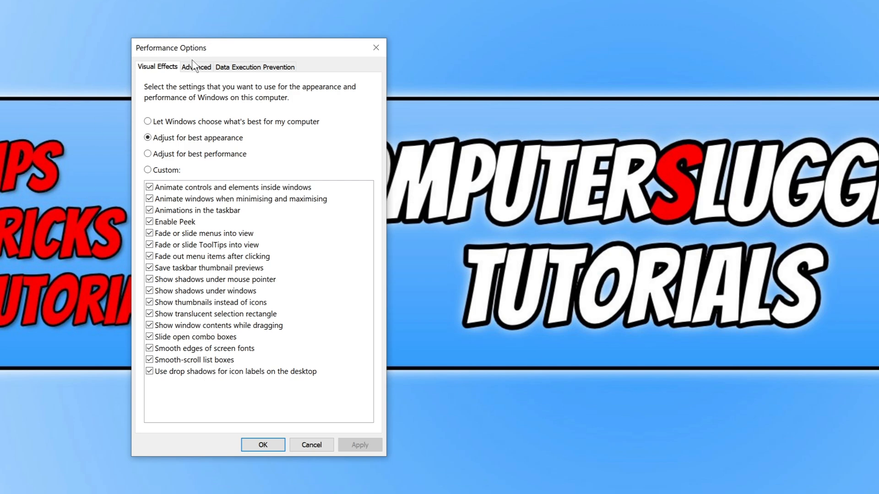
# Step: Under Advanced > Virtual memory, enable automatic paging file size, accept the restart notice and apply
pyautogui.click(196, 67)
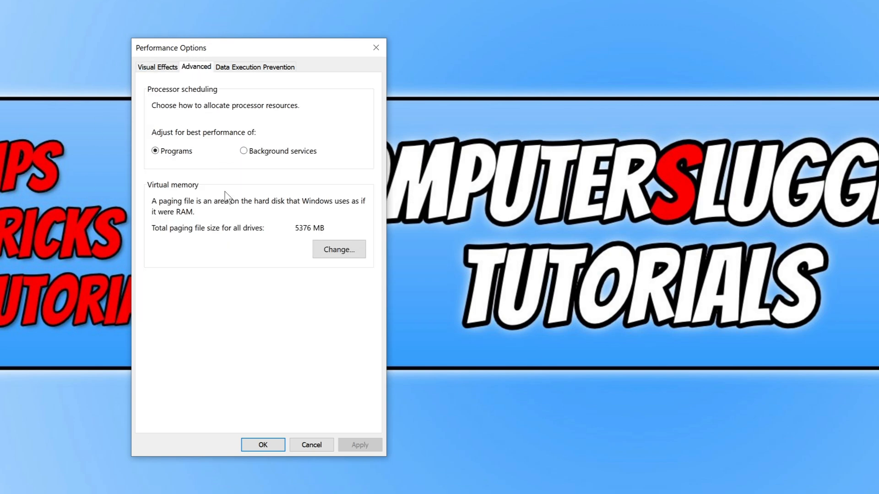
pyautogui.moveTo(281, 250)
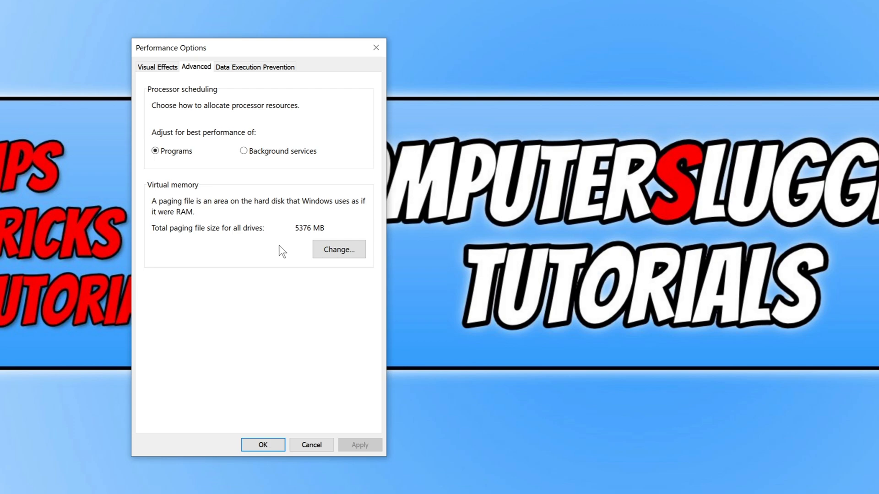
pyautogui.click(339, 249)
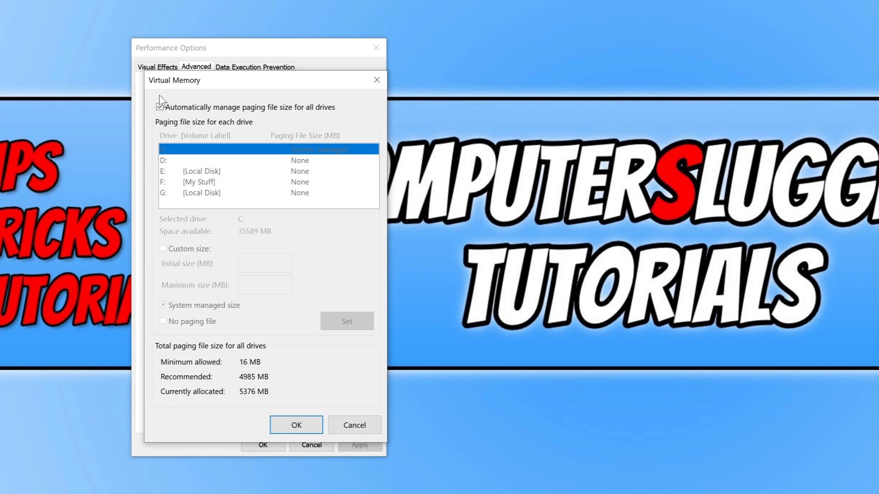
pyautogui.click(160, 107)
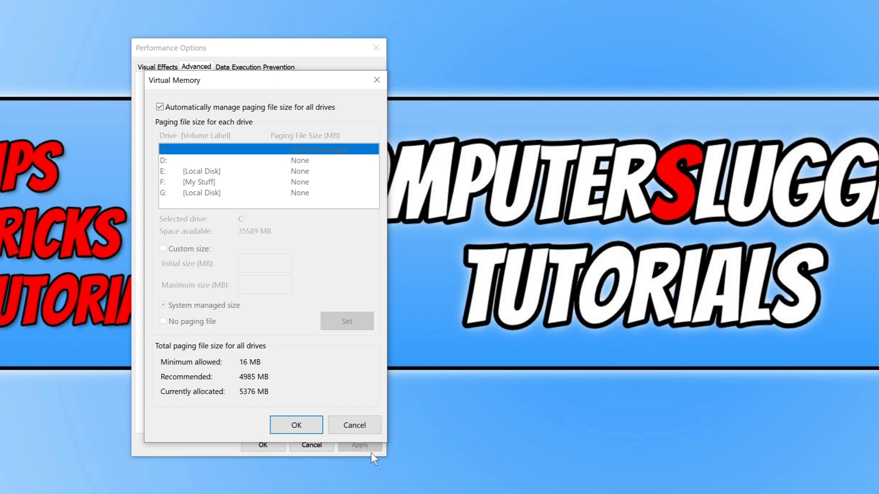
pyautogui.click(295, 425)
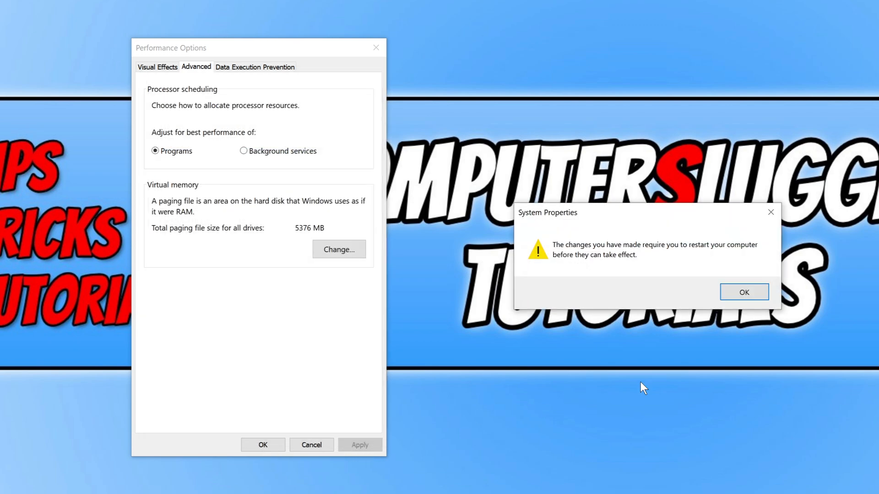
pyautogui.click(744, 292)
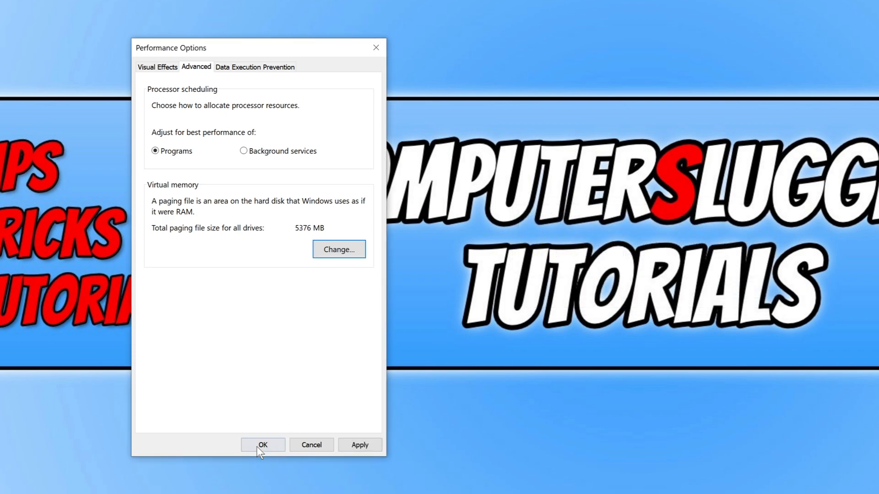
pyautogui.click(263, 445)
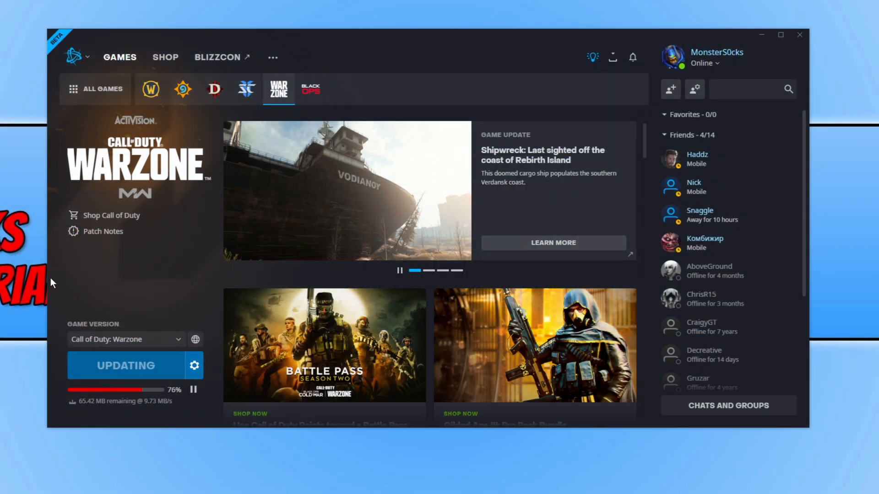
# Step: From Warzone's gear menu, choose Scan and Repair to reach the installation prompt
pyautogui.click(194, 365)
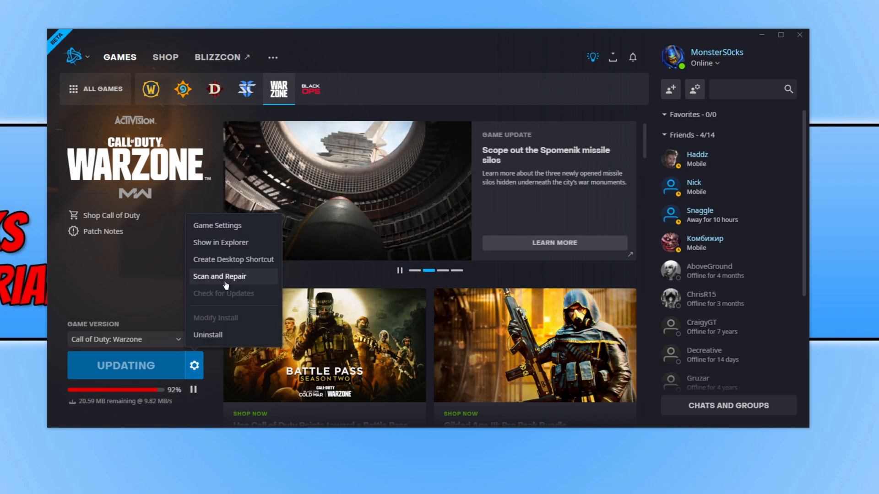
pyautogui.click(220, 276)
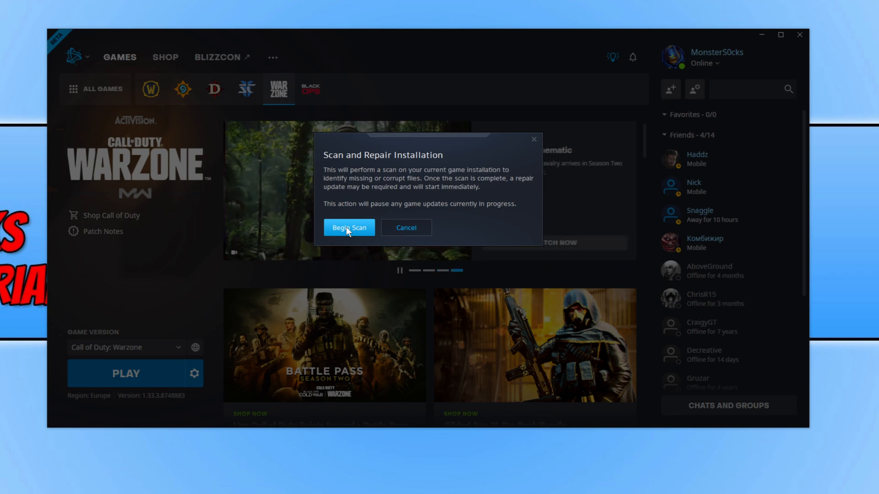
pyautogui.moveTo(552, 204)
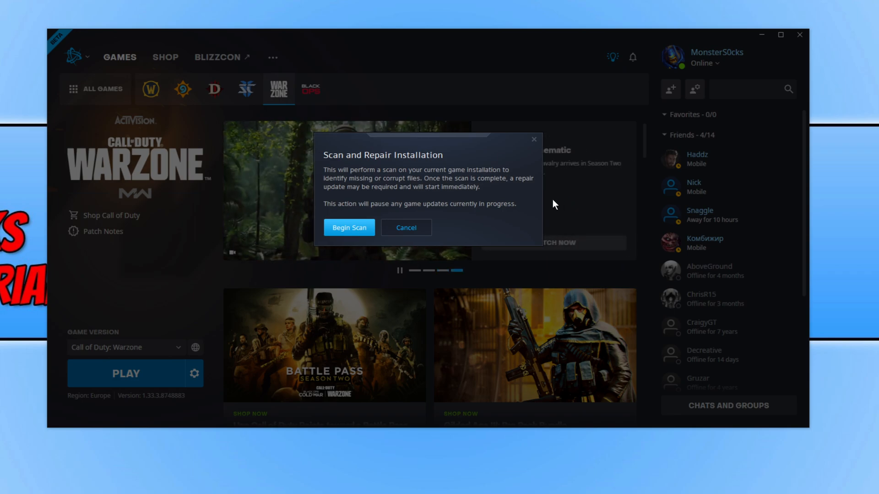